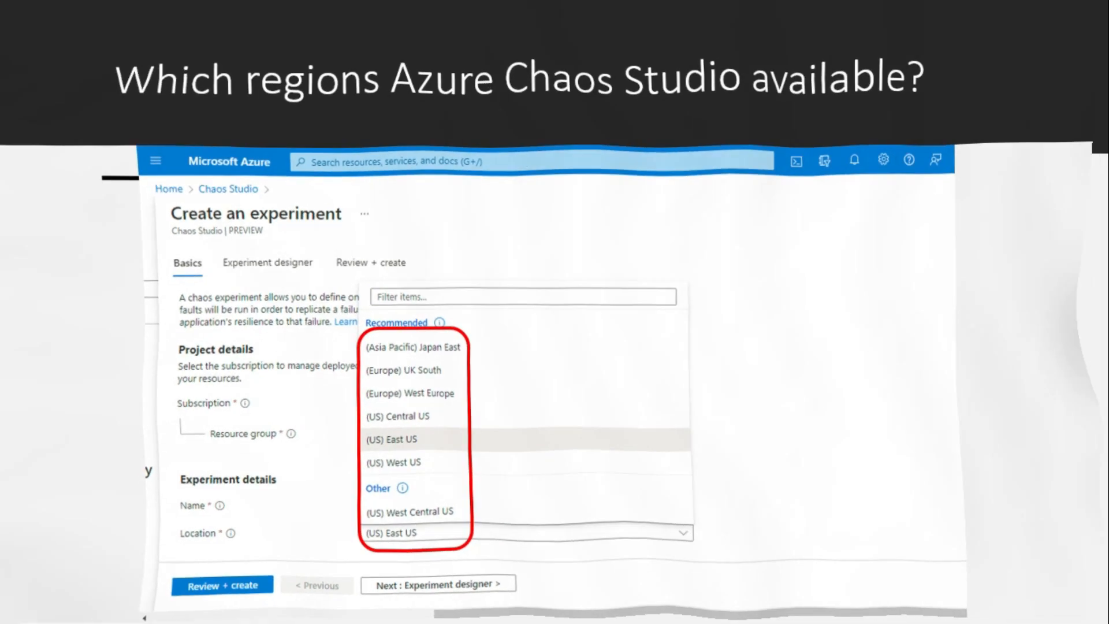
Step: Advance to the slide 'Which regions Azure Chaos Studio available?' showing the region list
key(Right)
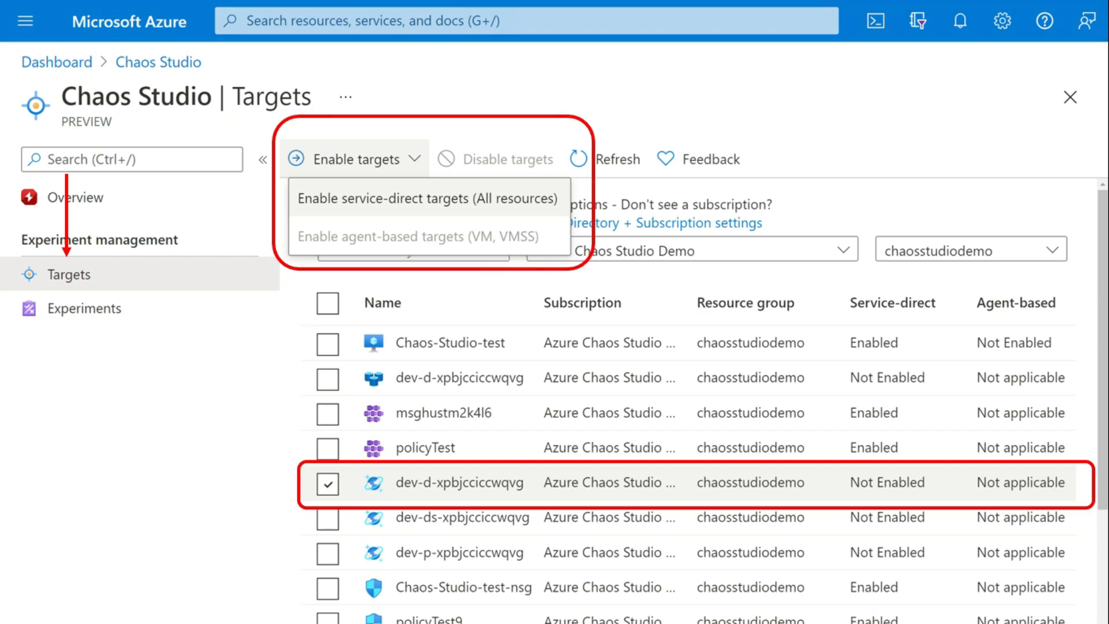
Step: Enable the selected resource with 'Enable service-direct targets (All resources)'
click(426, 198)
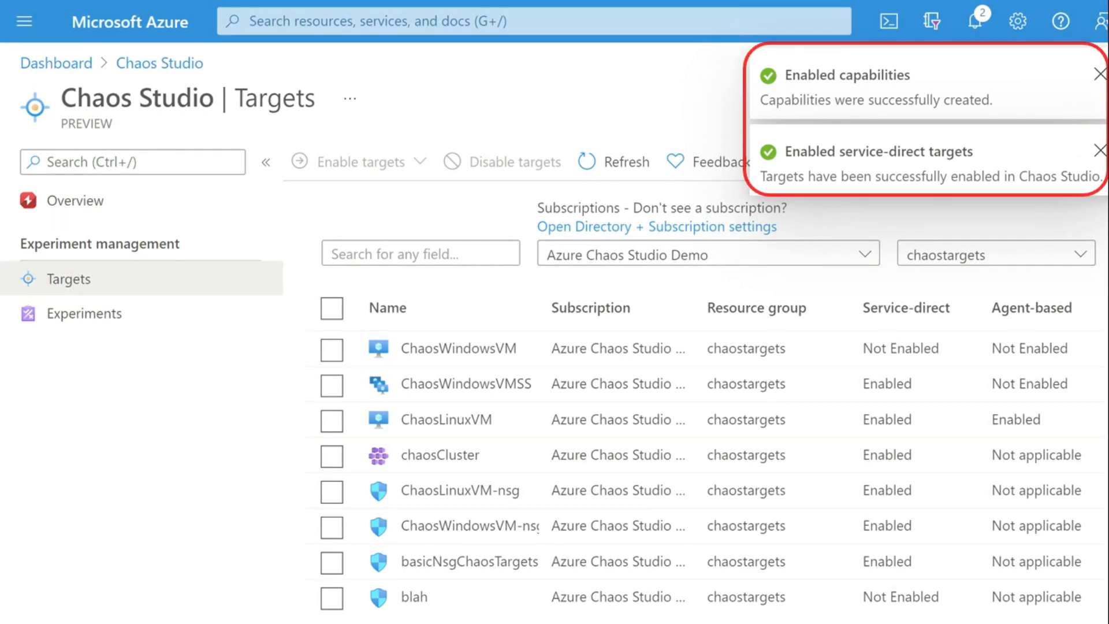
click(85, 313)
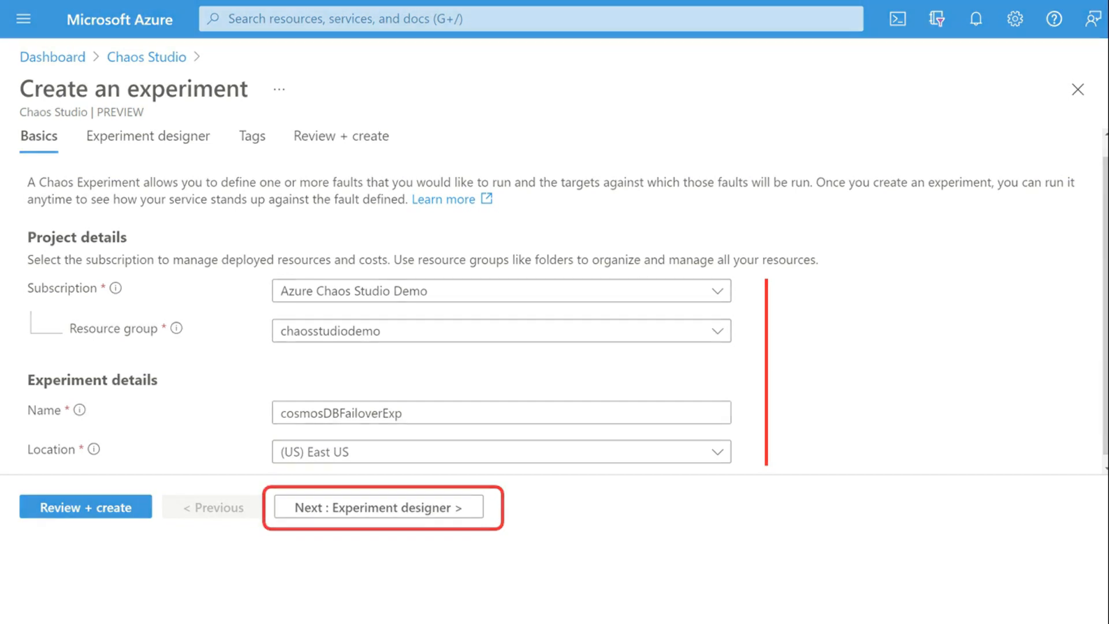
Step: Proceed from cosmosDBFailoverExp basics (chaosstudiodemo, East US) to the Experiment designer
click(381, 507)
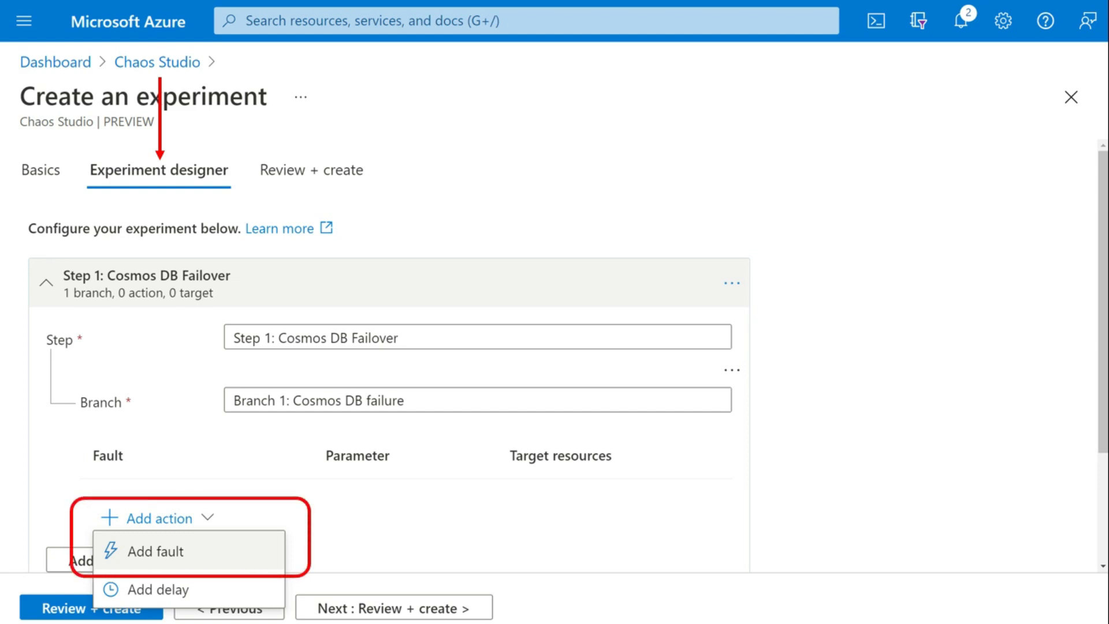
Step: Choose Add fault for the Cosmos DB failure branch in Step 1
click(155, 550)
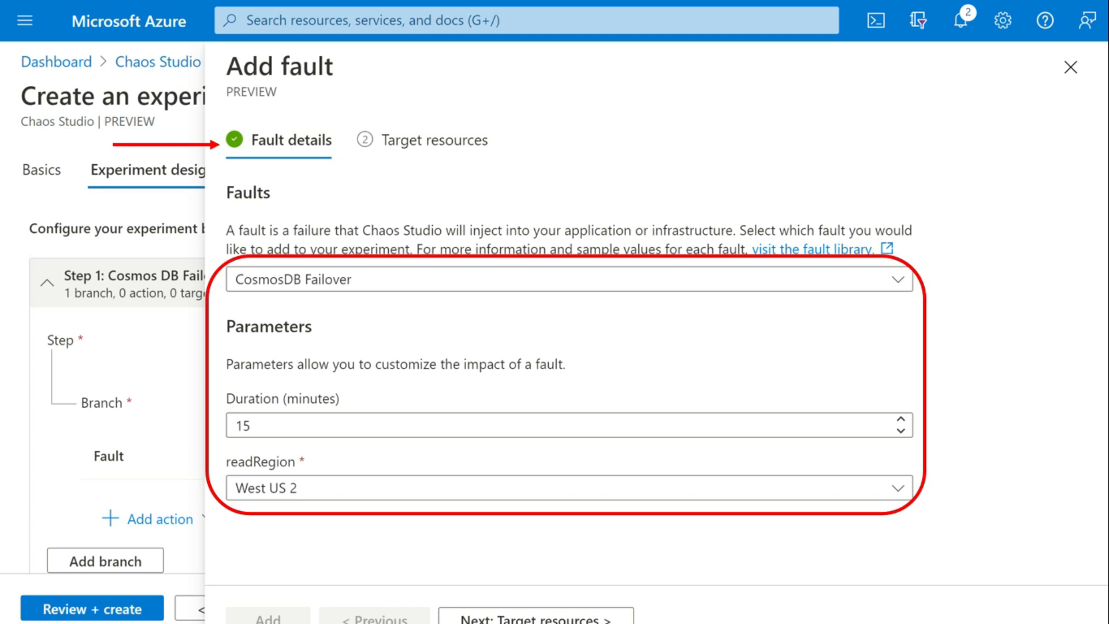
Step: Continue from the CosmosDB Failover fault (15 minutes, West US 2) to Target resources
click(433, 139)
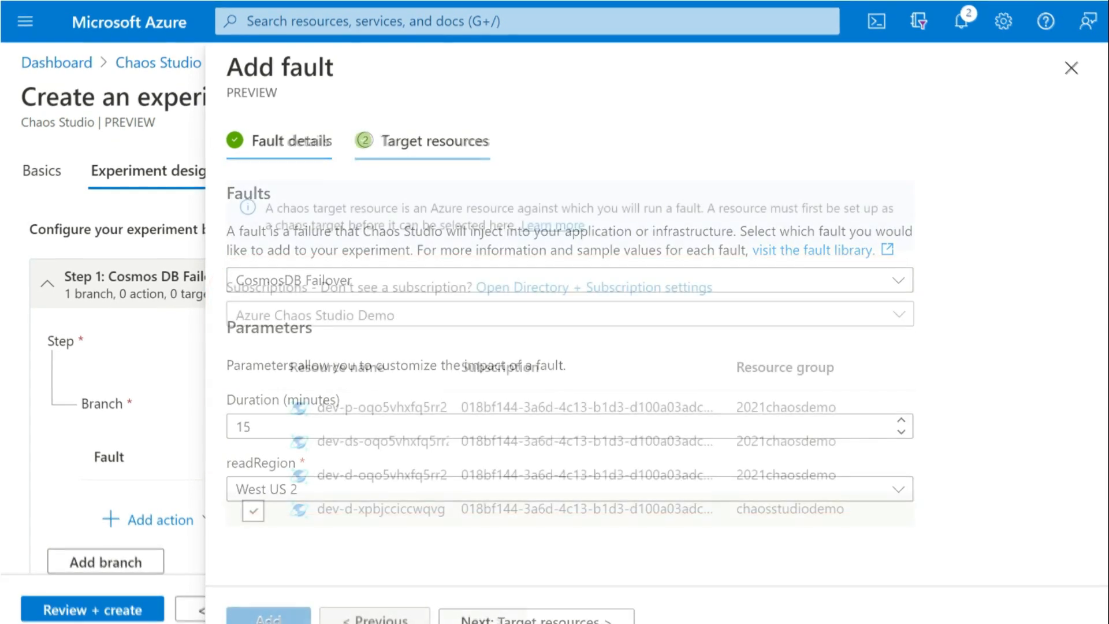
click(421, 141)
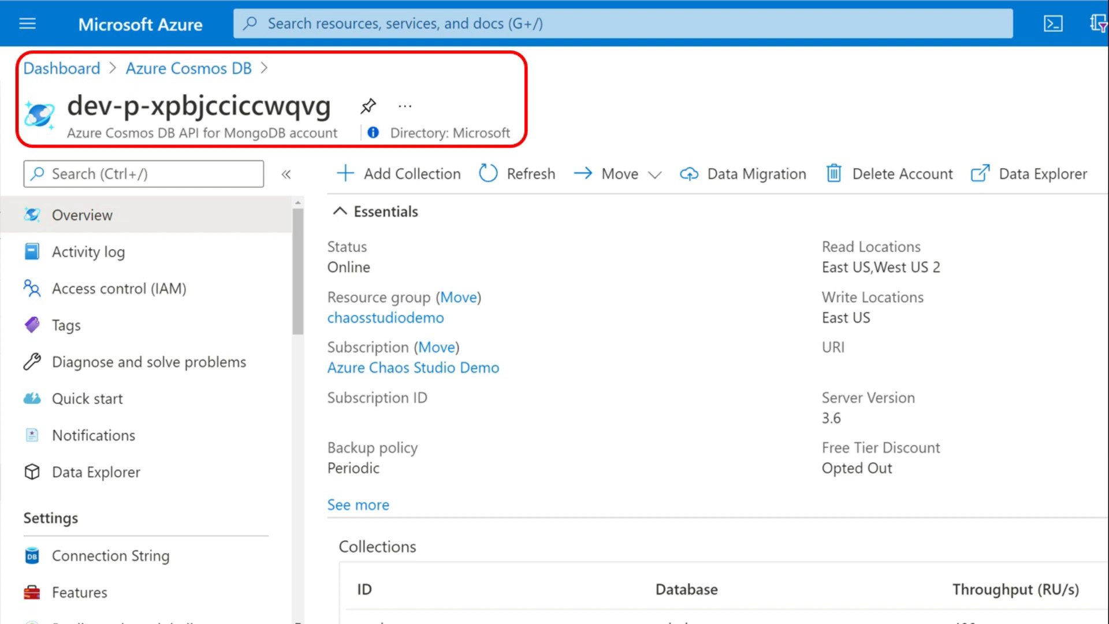
Step: Start a role assignment from Access control (IAM) on the dev-p-xpbjcciccwqvg account
click(126, 287)
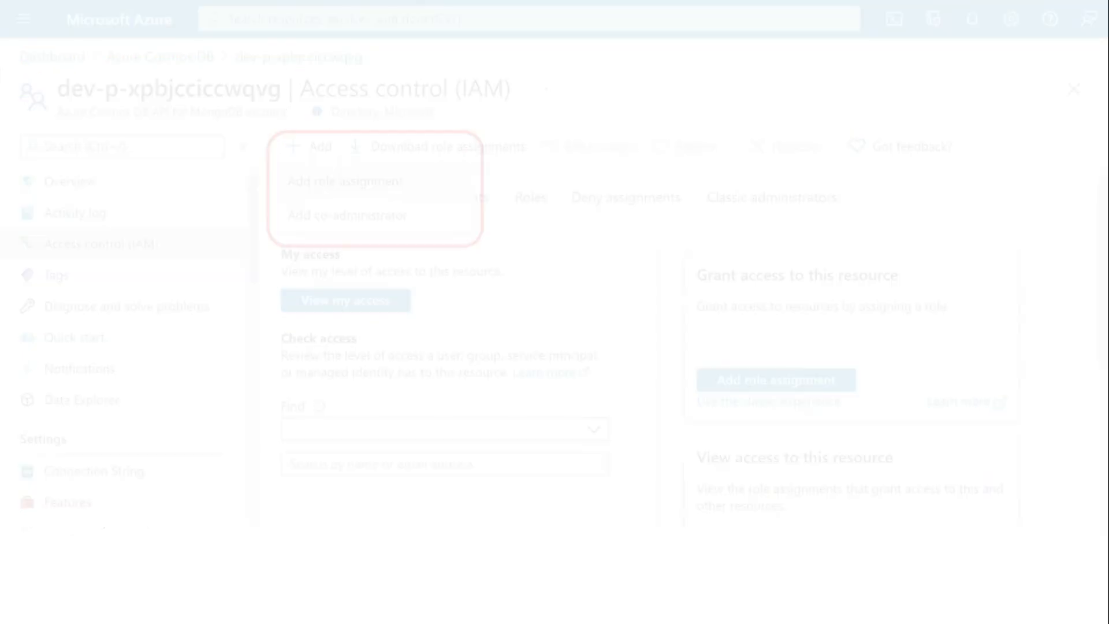
click(342, 180)
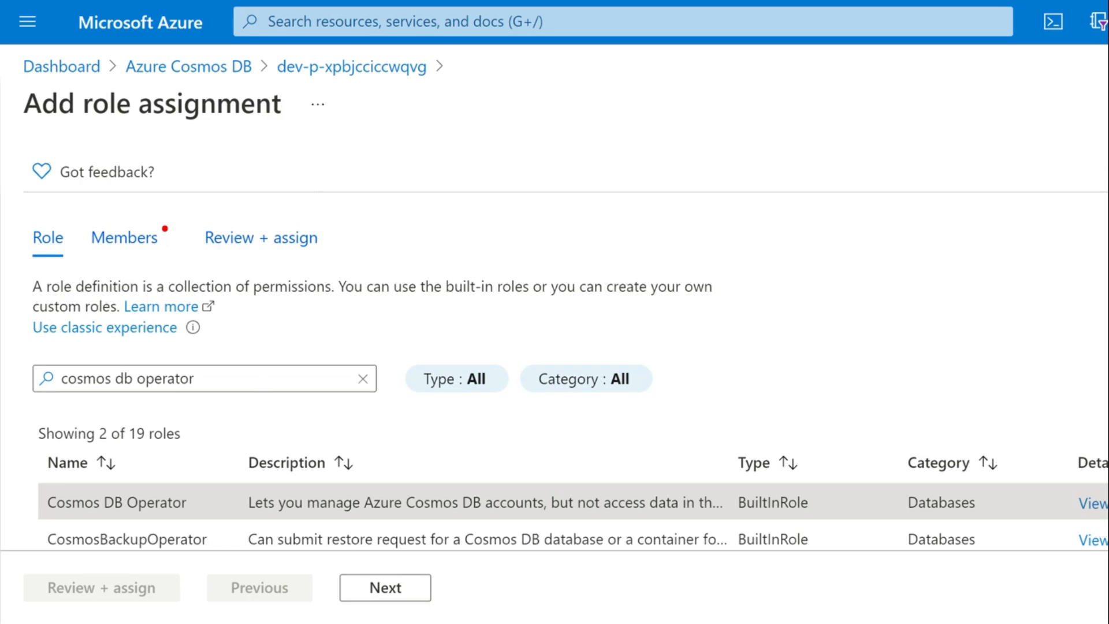